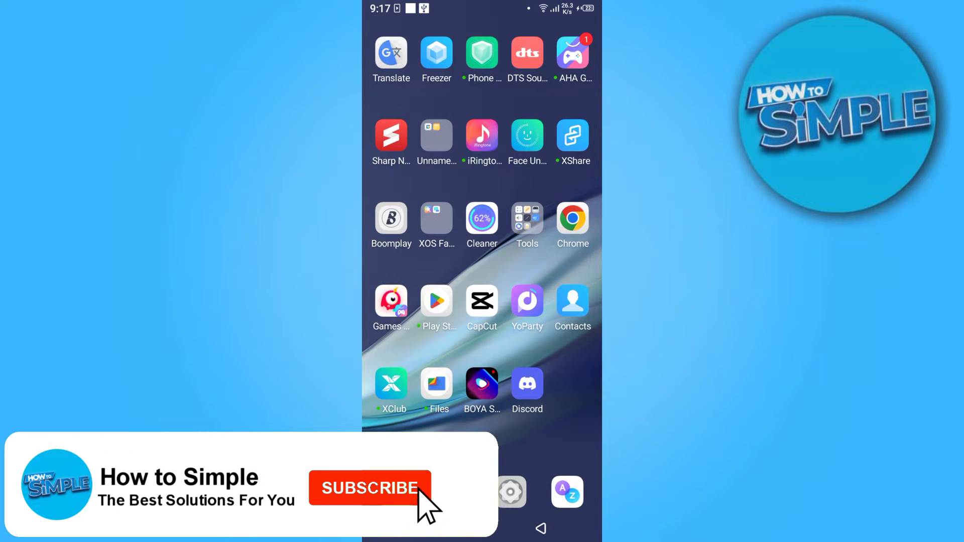
Launch Discord from the home screen, landing on the empty Direct Messages page.
click(369, 489)
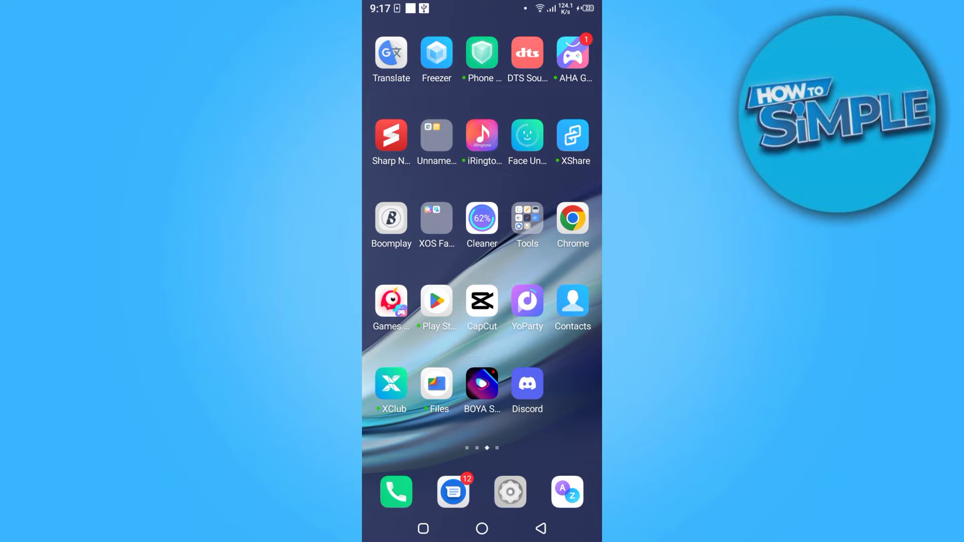
click(526, 384)
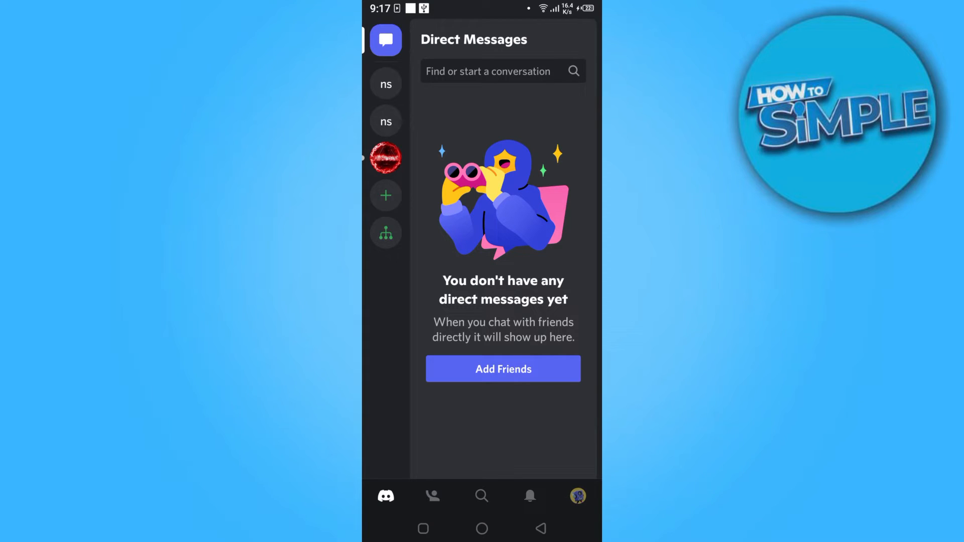
From your avatar's settings, go through Account into the Password change page.
click(577, 496)
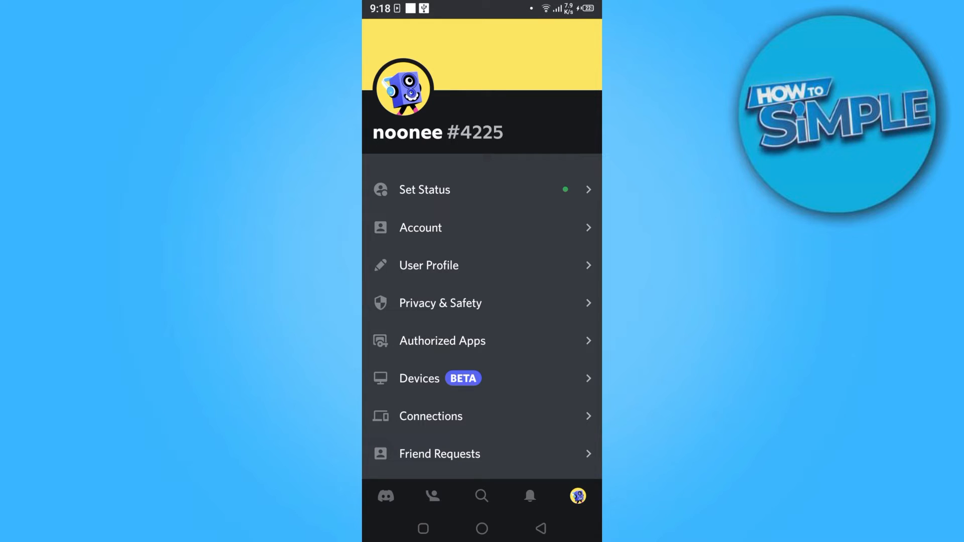
click(421, 228)
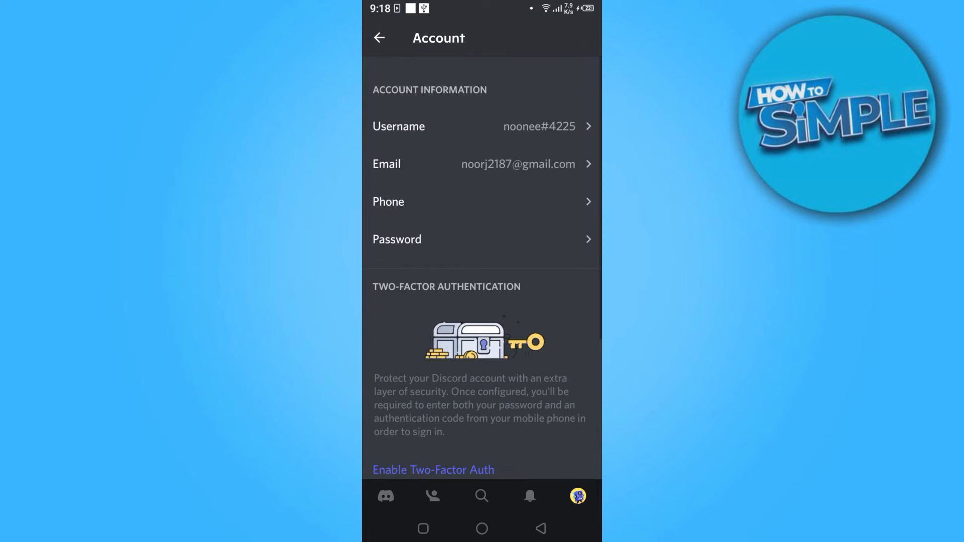
click(481, 240)
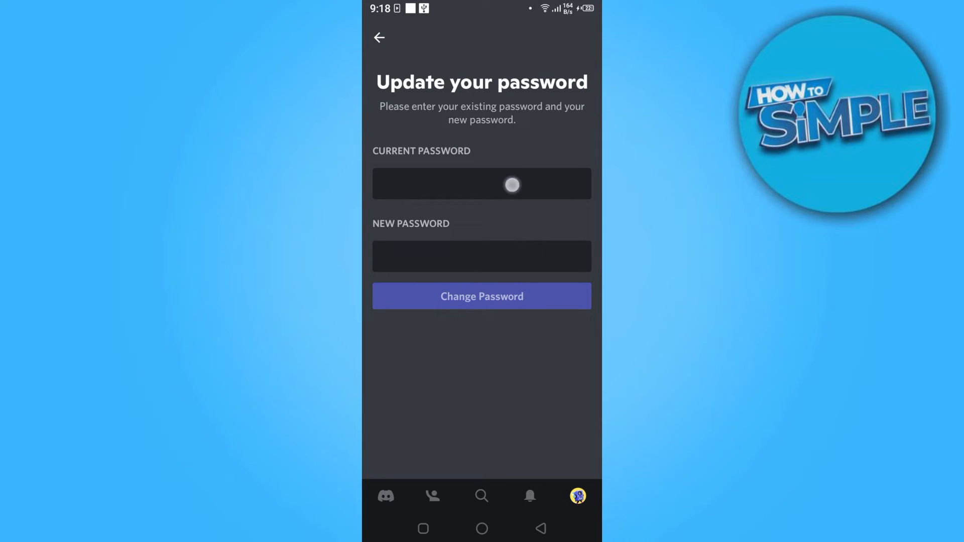
Focus the Current Password field, then leave the page with both fields empty.
click(481, 183)
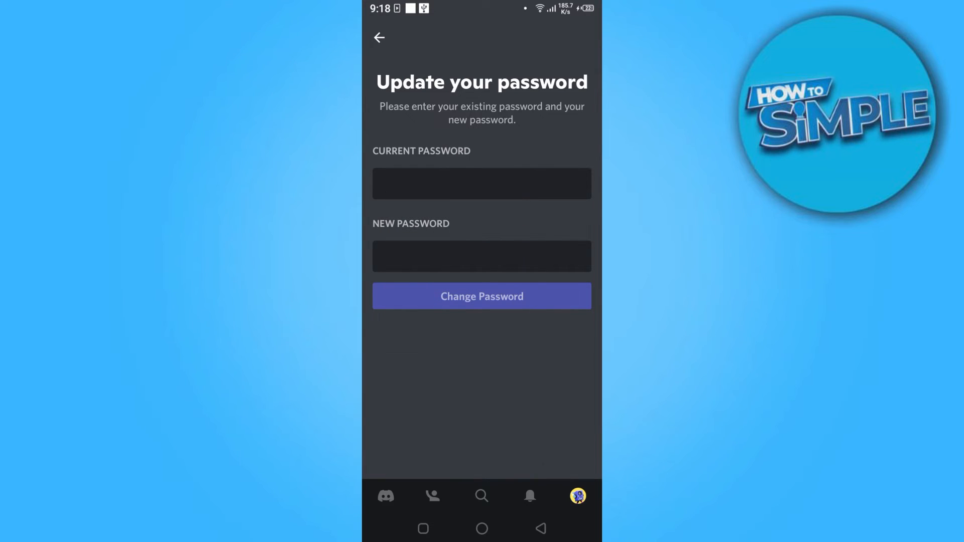
click(481, 256)
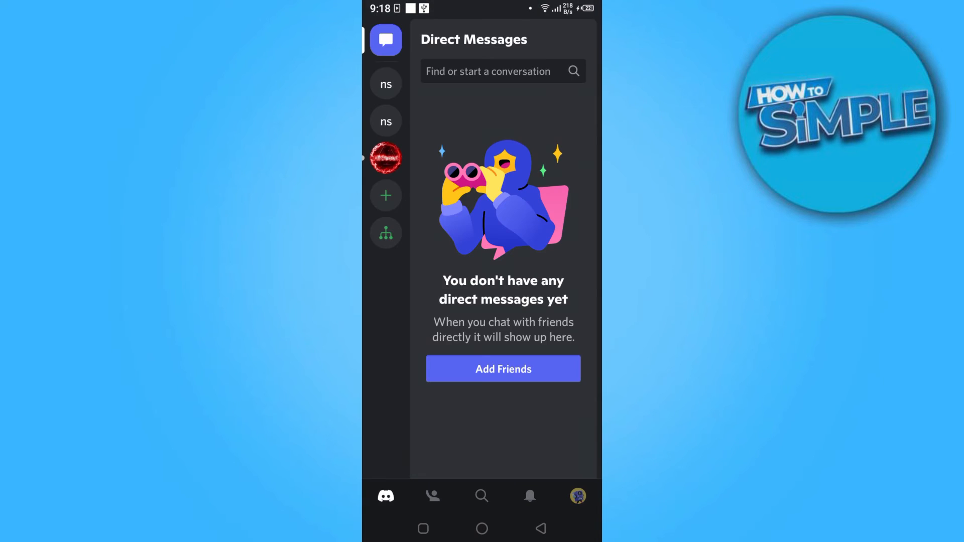
Reopen settings from your avatar and choose Log Out, raising the confirmation dialog.
click(576, 496)
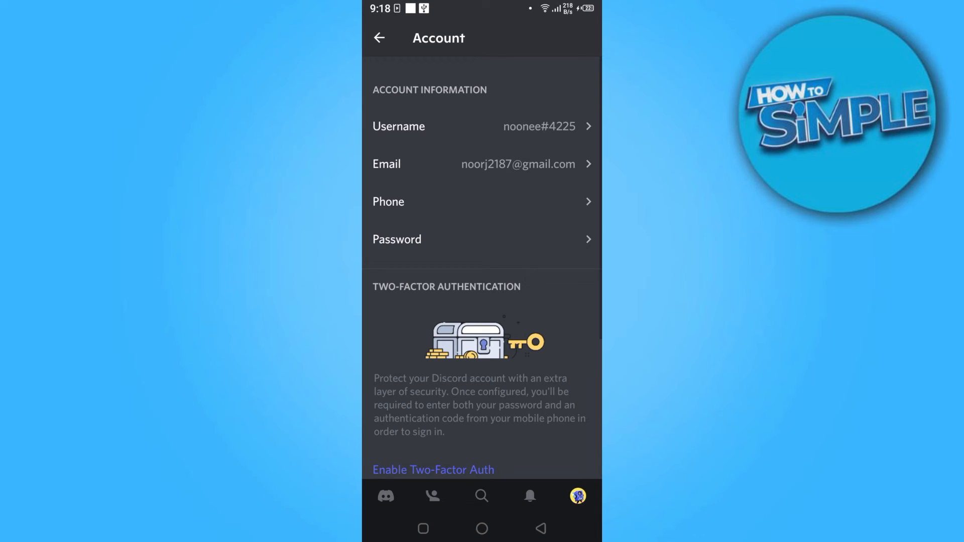
scroll(down, 3)
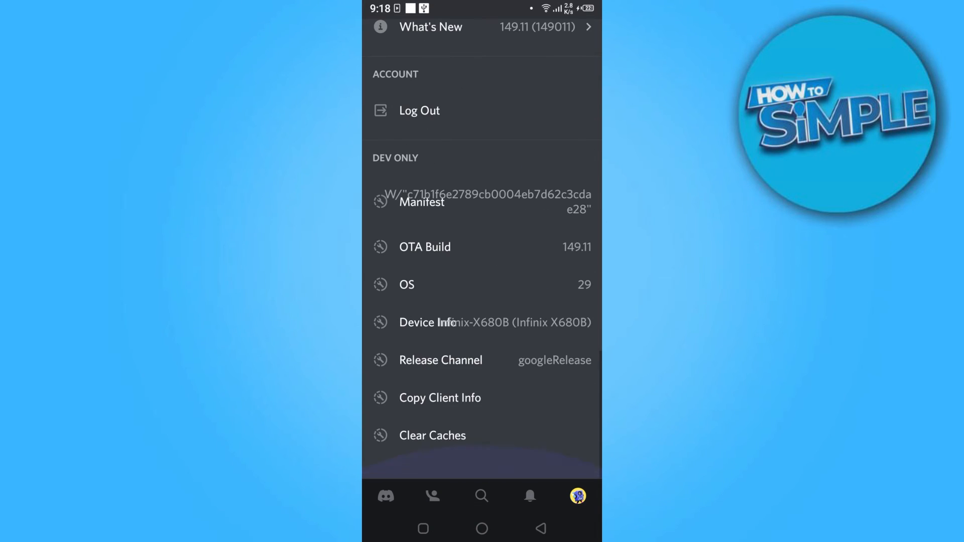
scroll(down, 3)
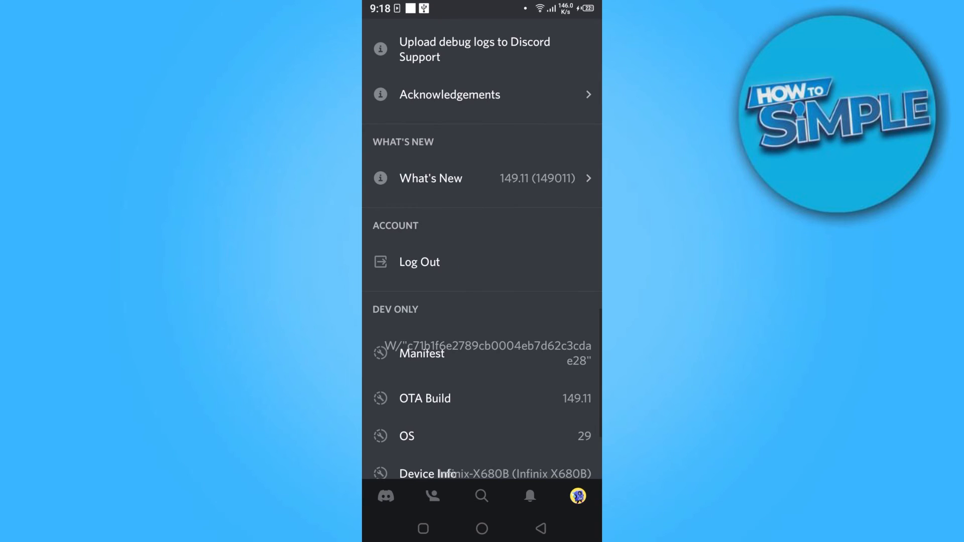
click(420, 262)
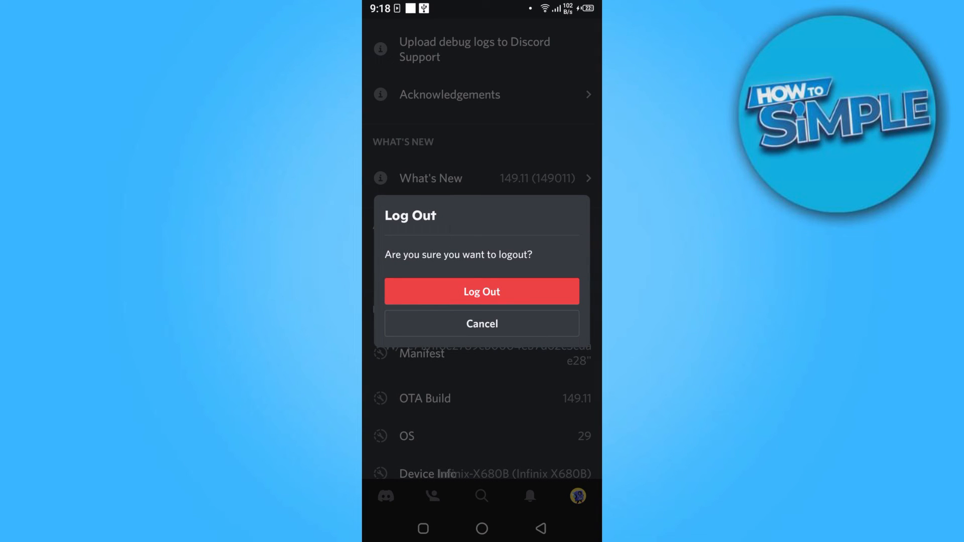